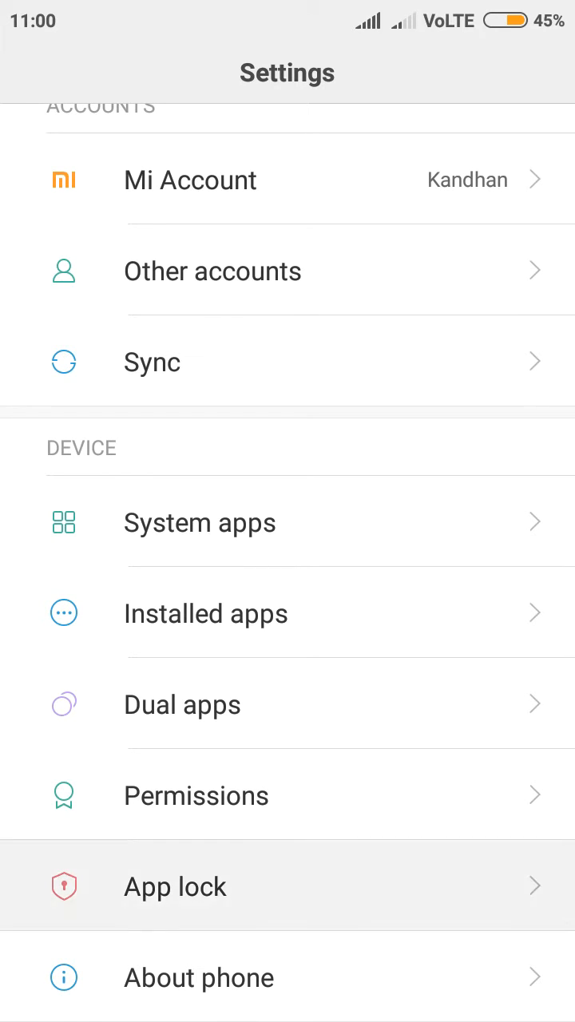
Open App lock in Settings to view the 69 unlocked apps.
click(175, 886)
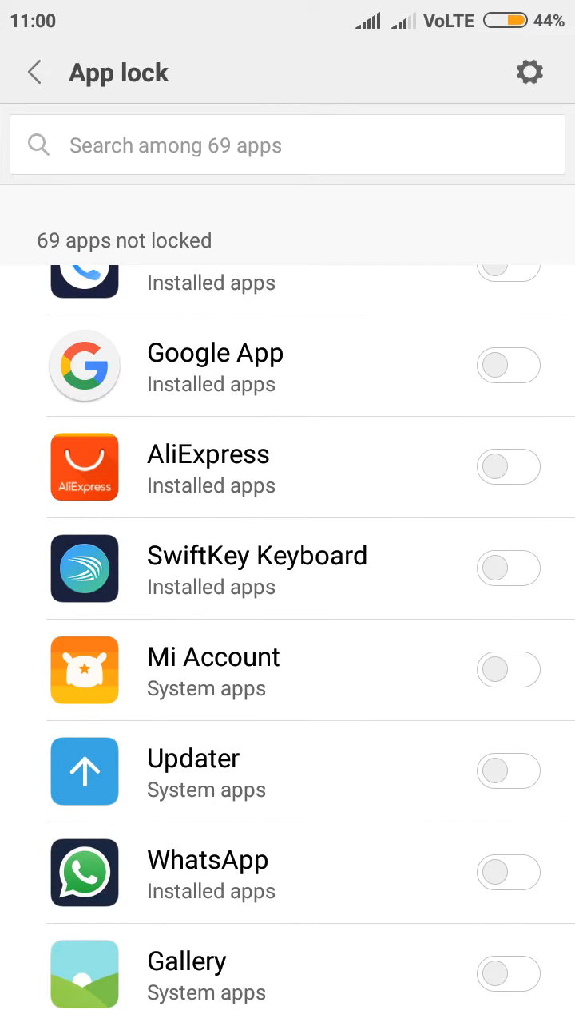
Lock IndusMobile and Browser in the App lock list, then return to main Settings.
scroll(up, 3)
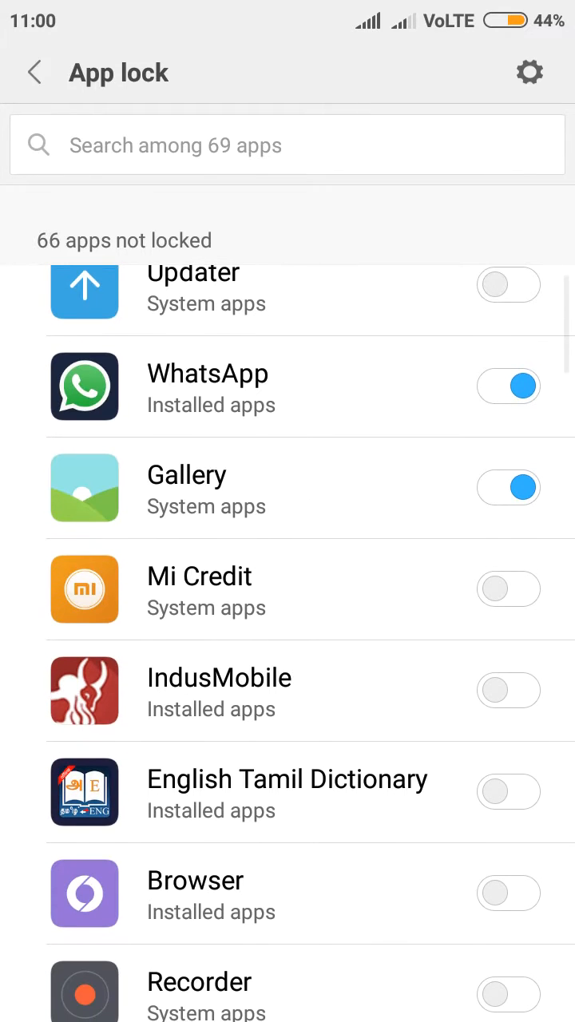
click(507, 689)
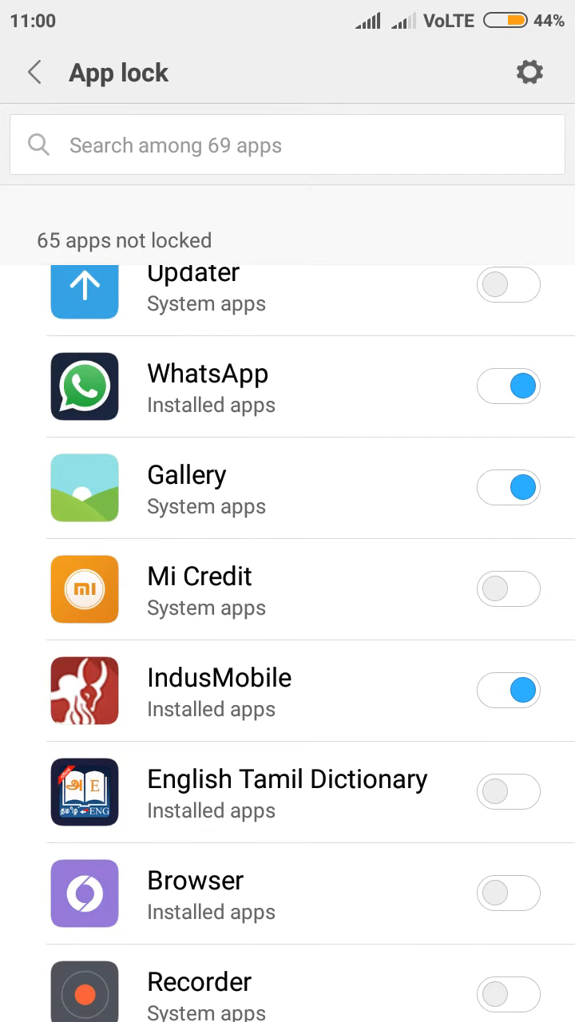
scroll(down, 3)
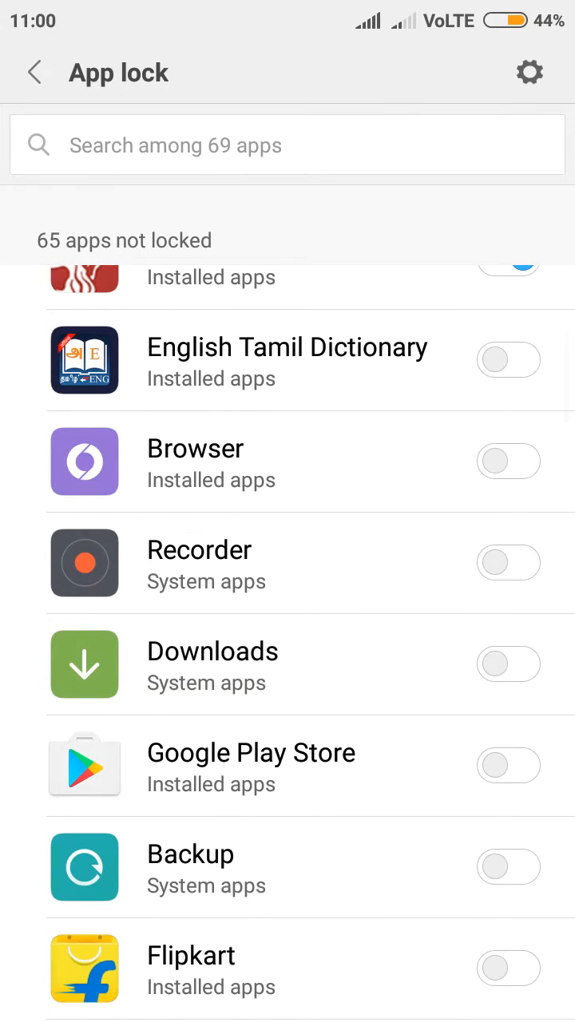
click(507, 662)
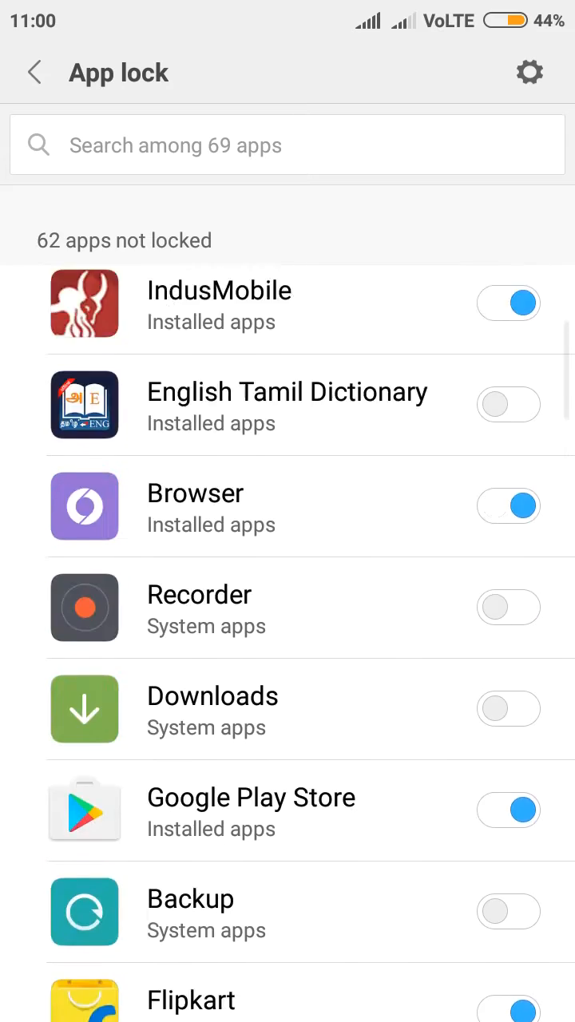
click(34, 73)
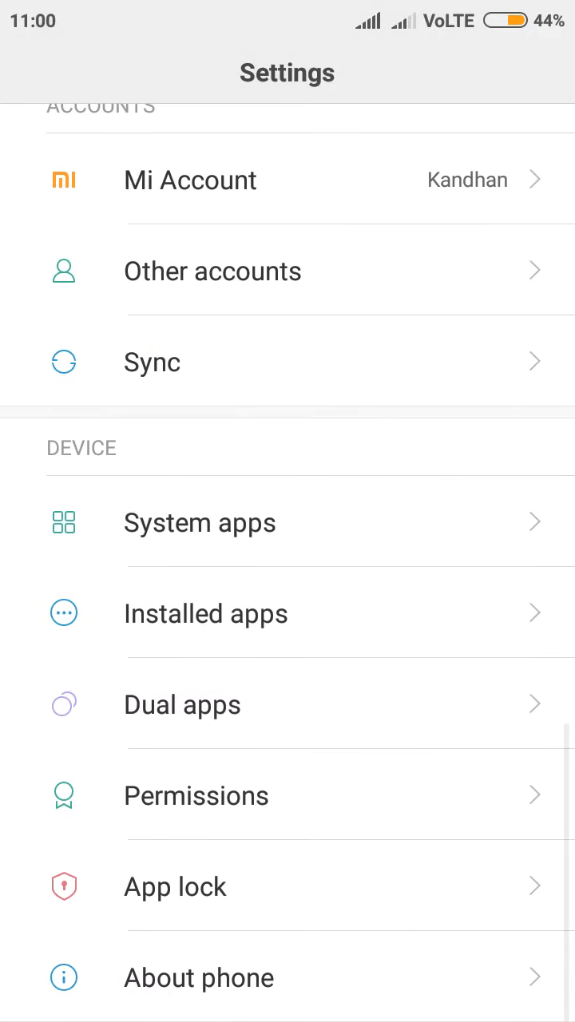
Go home and swipe to the page with Flipkart, Play Store and IndusMobile.
key(Home)
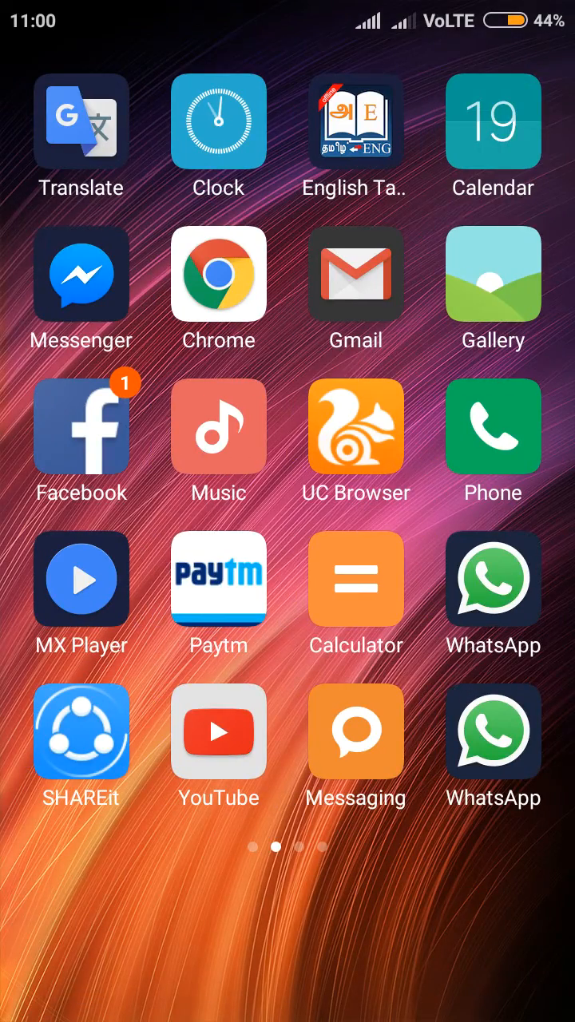
click(492, 595)
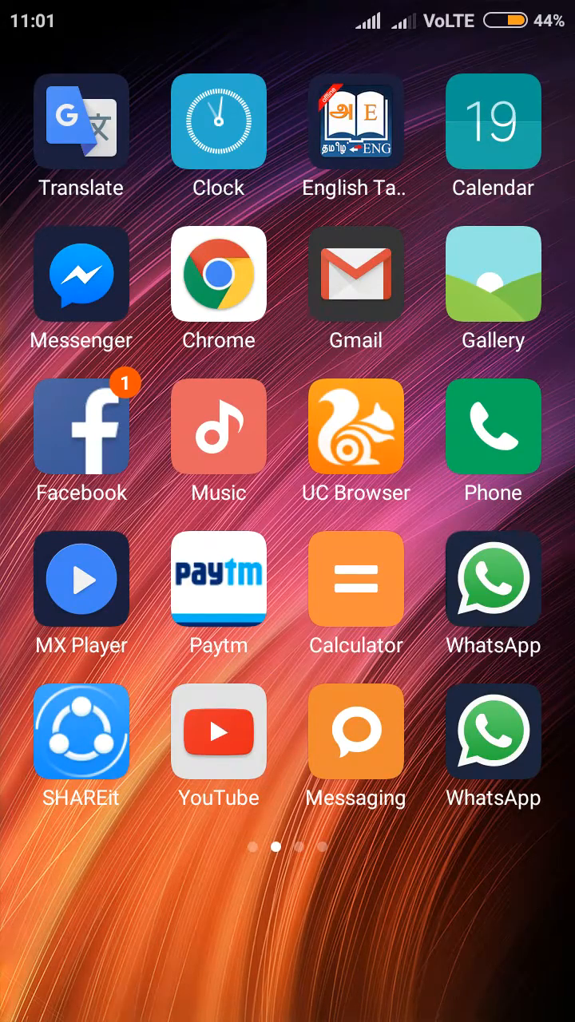
scroll(left, 3)
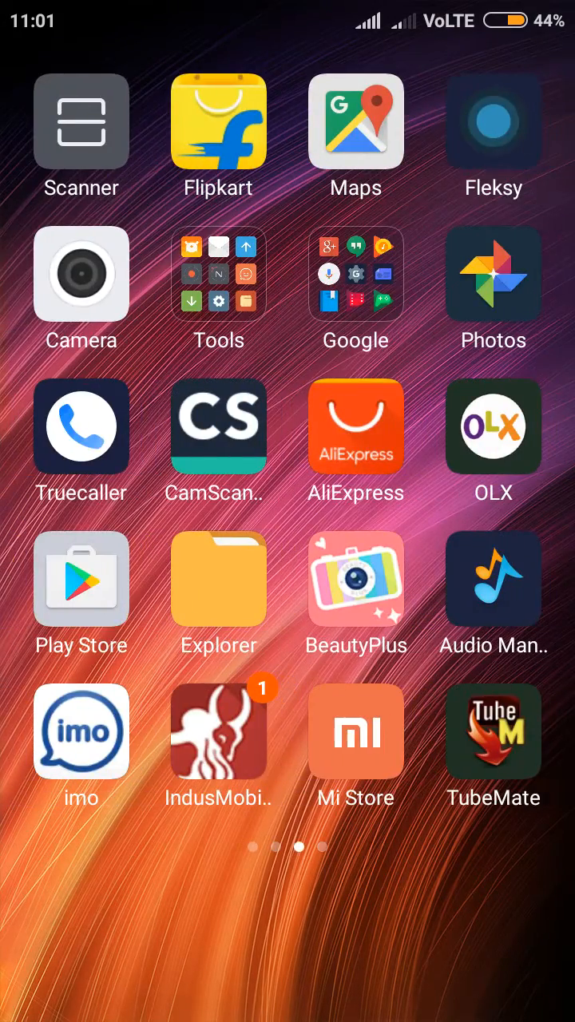
click(218, 730)
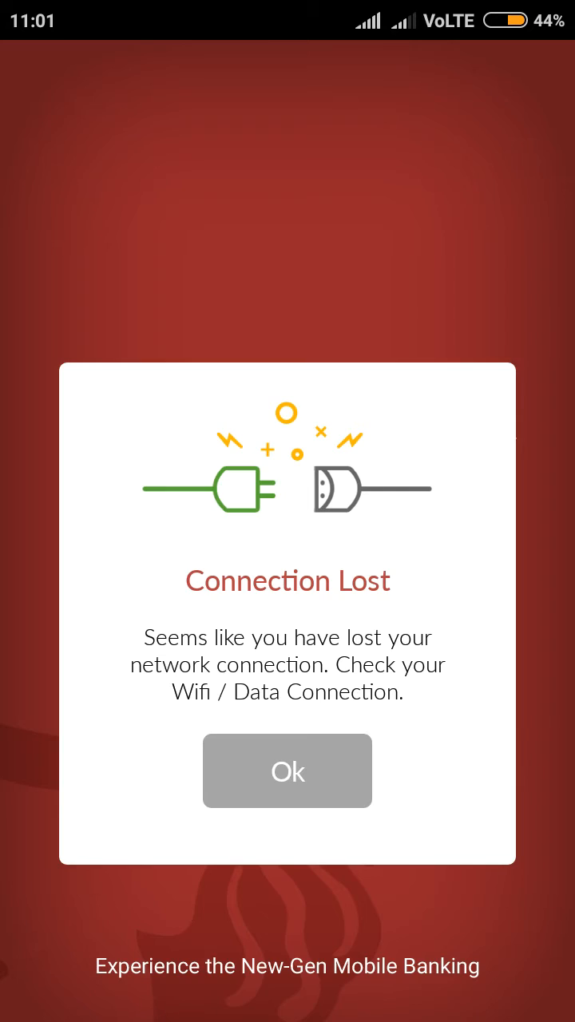
click(287, 770)
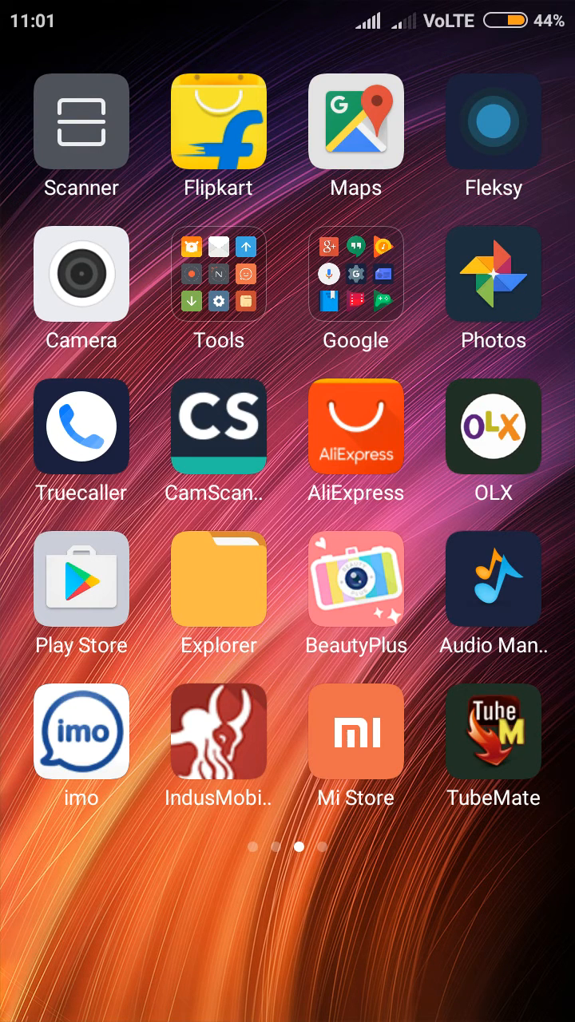